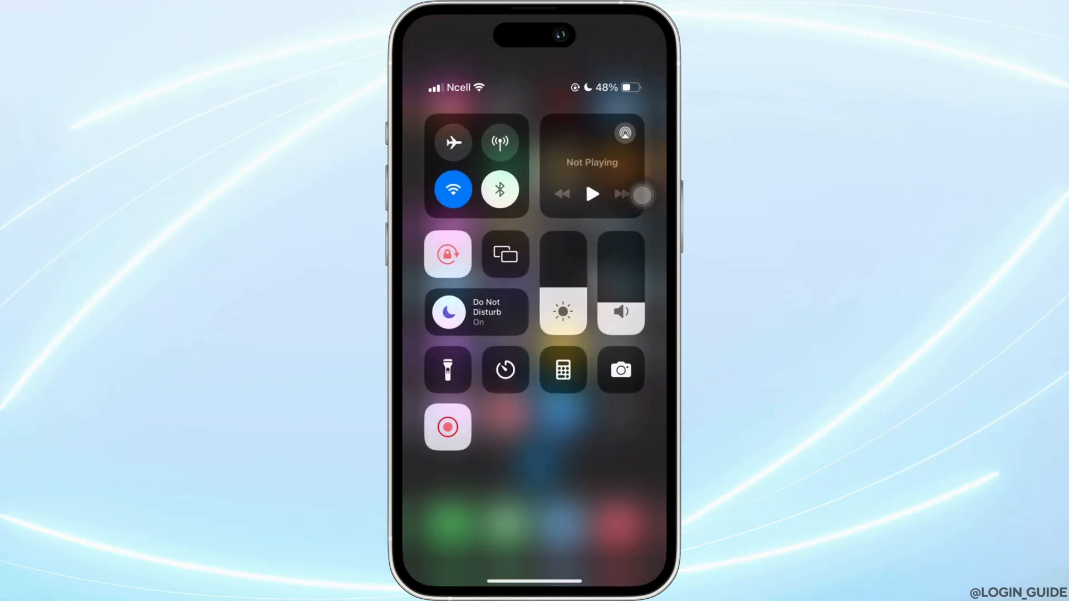
# Expand Control Center's connectivity tile to confirm Wi-Fi is on and connected to Zte
pyautogui.click(476, 167)
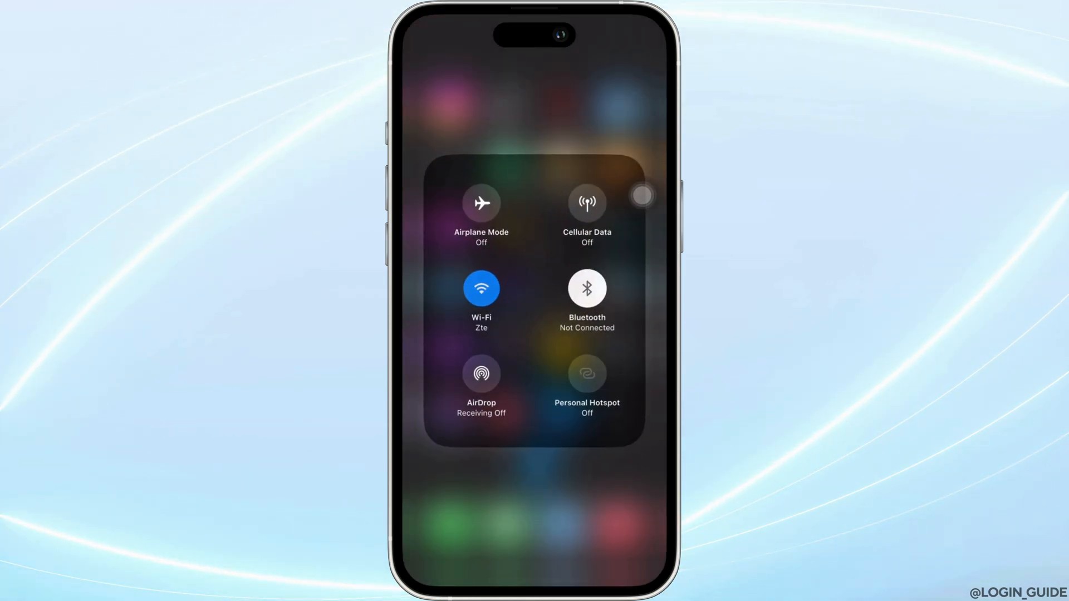
pyautogui.click(481, 289)
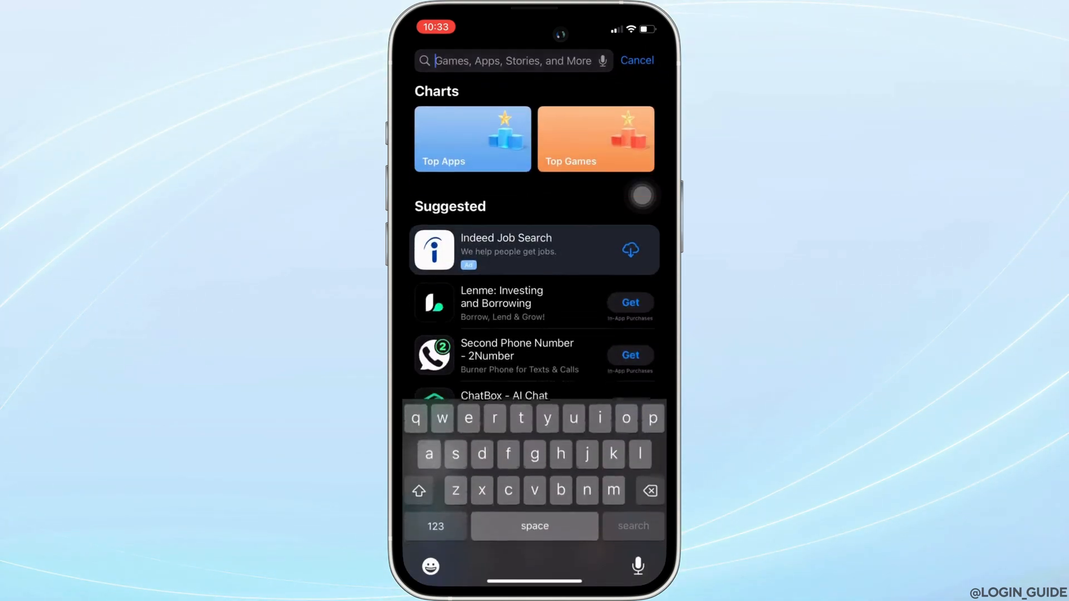
# Search the App Store for 'hon' and pick the 'honda link app' suggestion
pyautogui.write('hon')
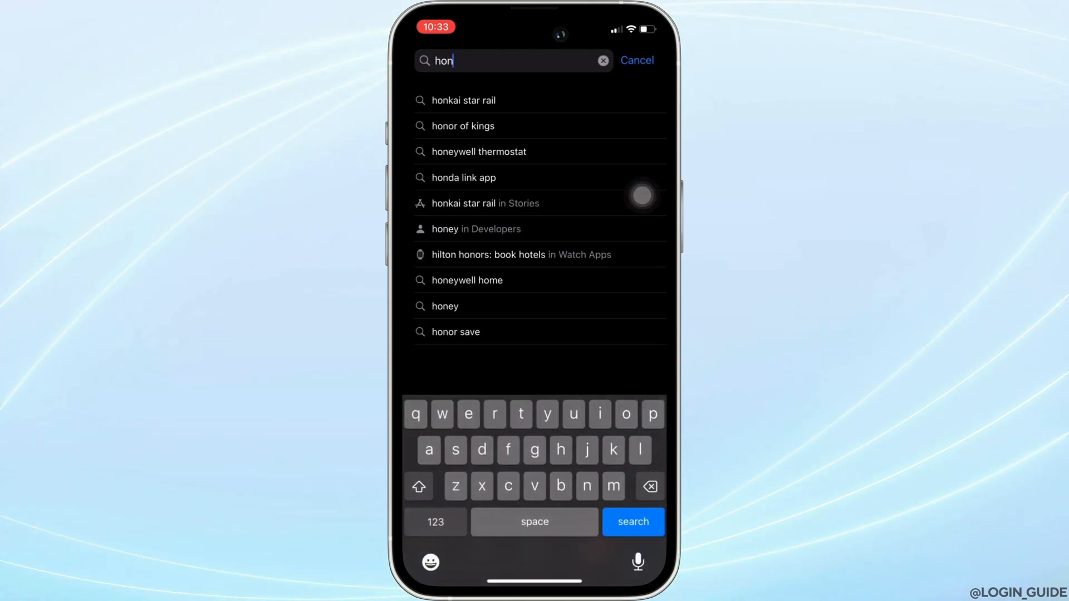
pyautogui.click(463, 178)
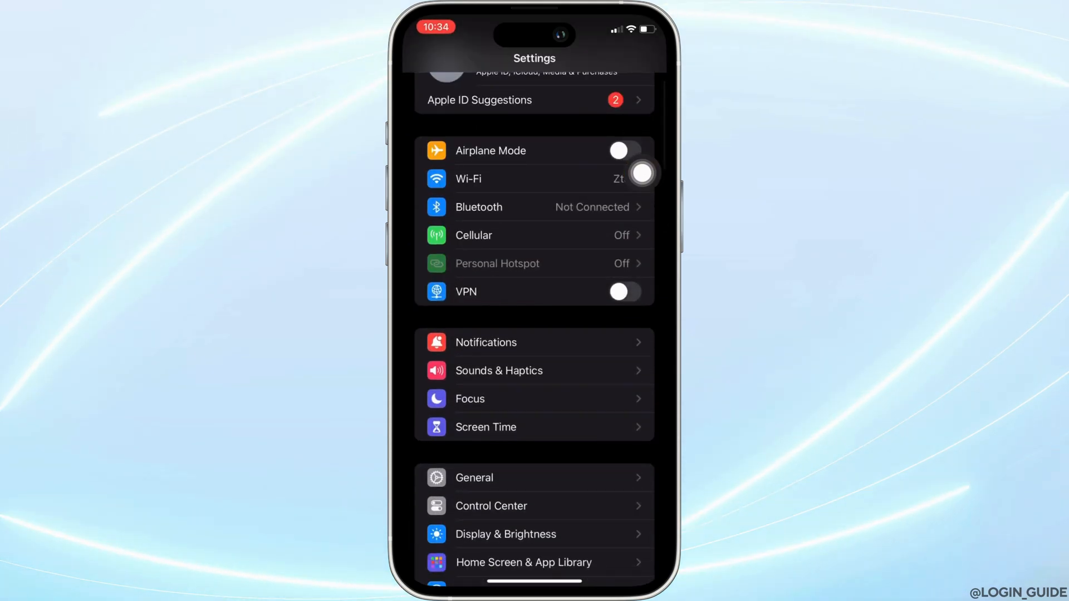
# Open General > iPhone Storage and scroll the app list down to HondaLink
pyautogui.click(474, 478)
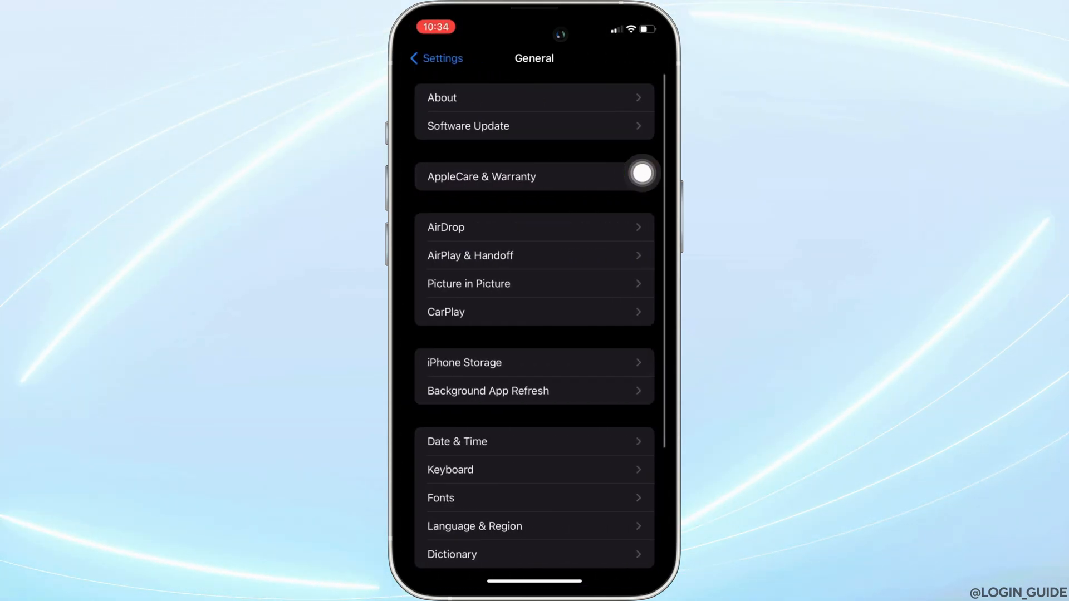
pyautogui.click(464, 362)
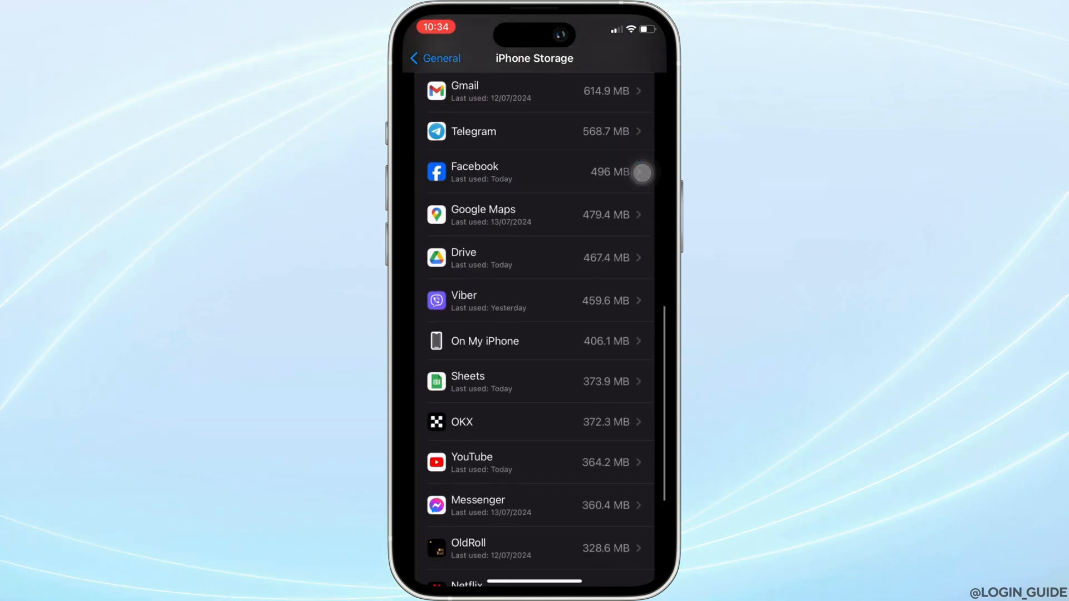
pyautogui.scroll(-3)
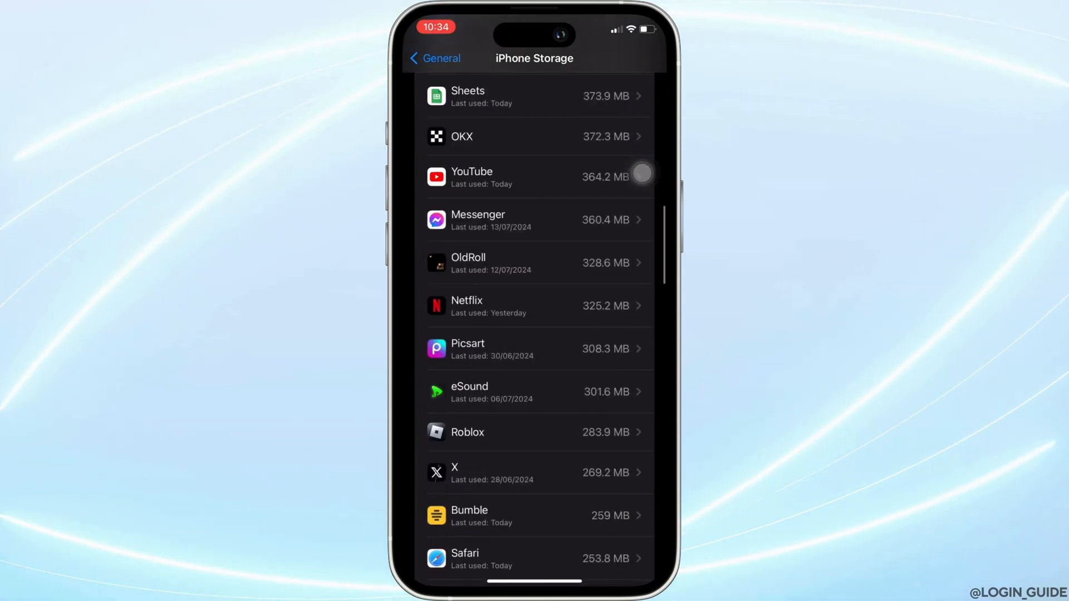
pyautogui.scroll(-3)
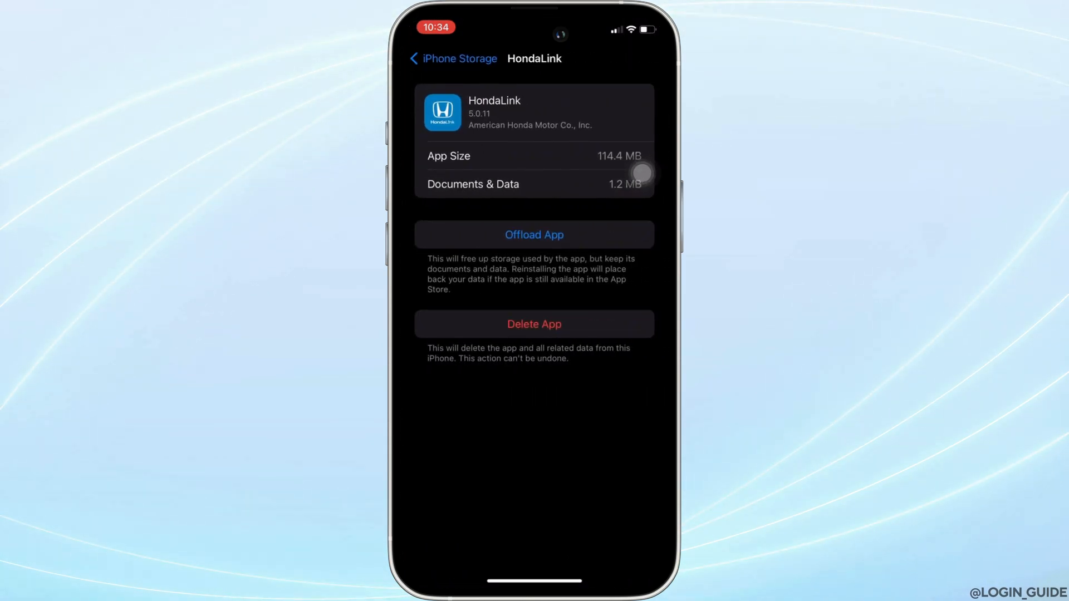
# Offload HondaLink while keeping its 115.6 MB of documents and data
pyautogui.click(534, 235)
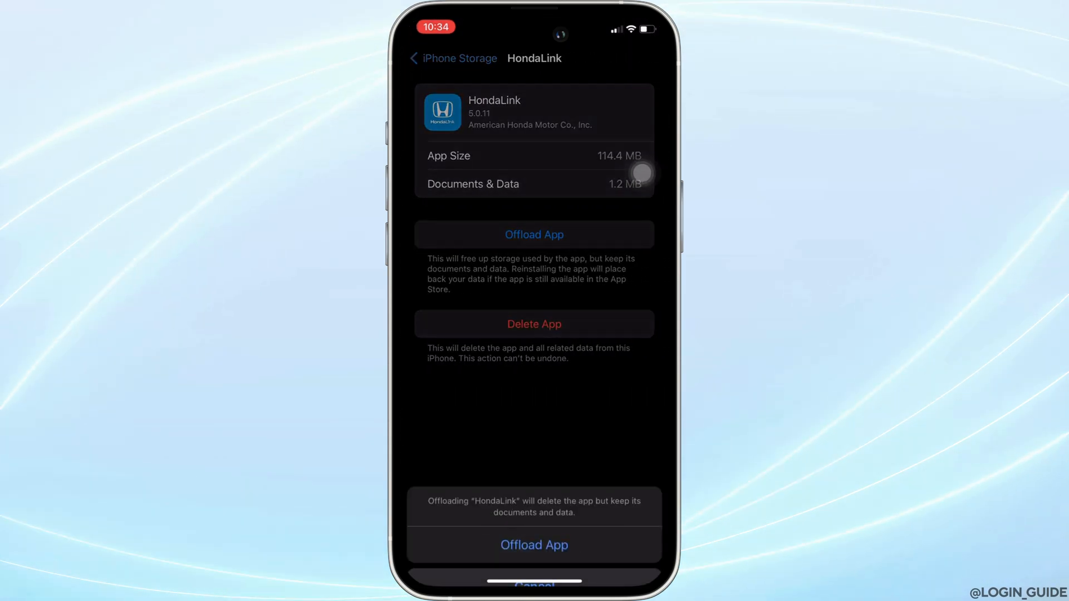
pyautogui.click(535, 545)
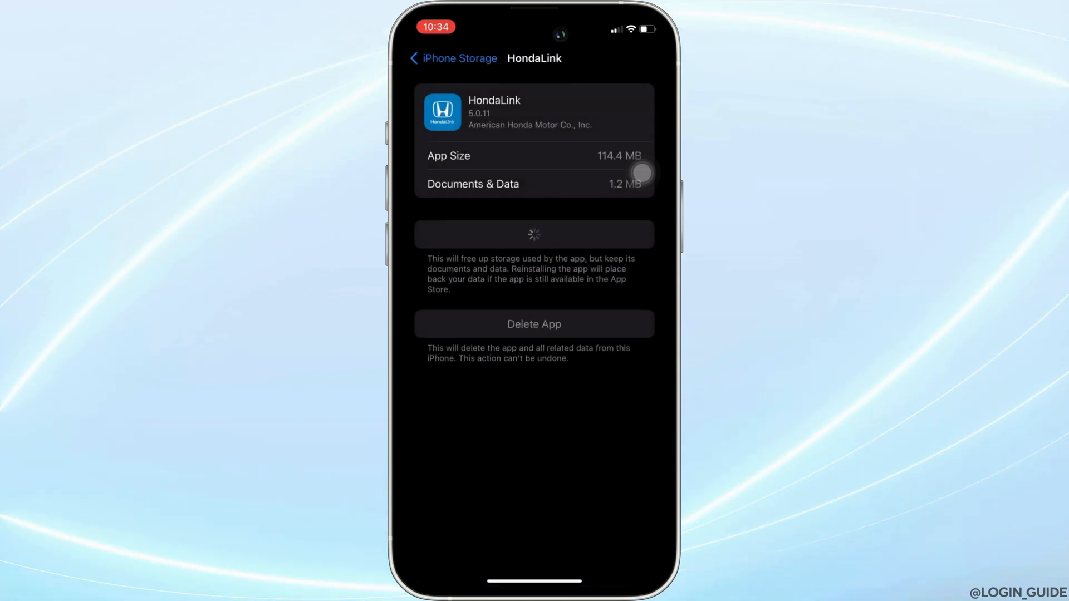
pyautogui.click(534, 234)
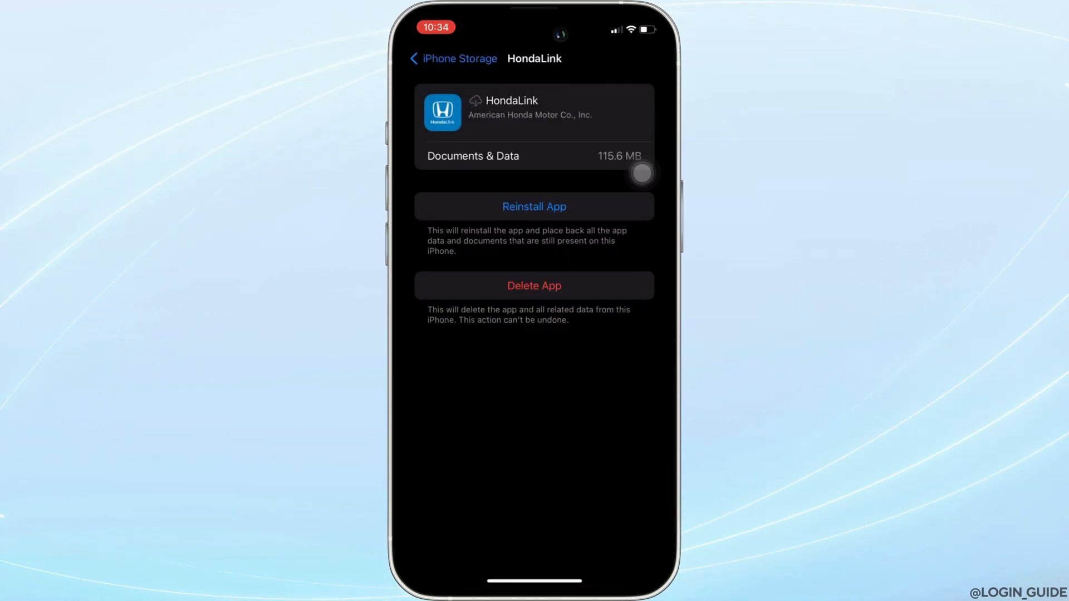